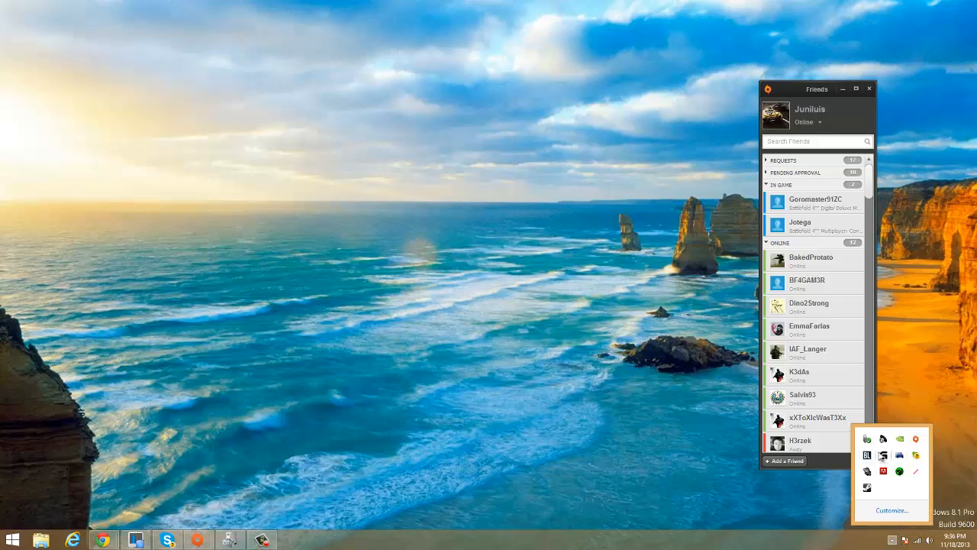
Launch Logitech Gaming Software from the tray, then close it and the friends list.
left_click(293, 539)
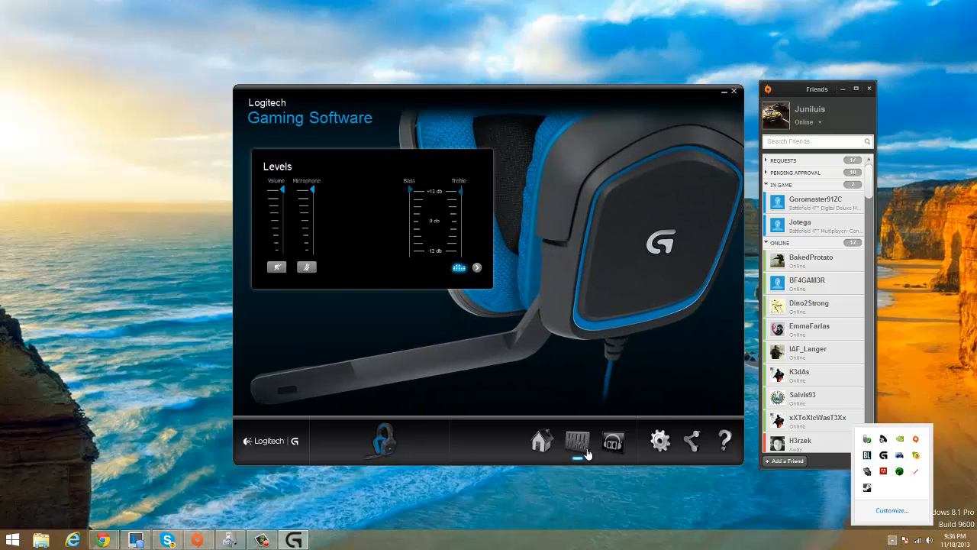
left_click(724, 91)
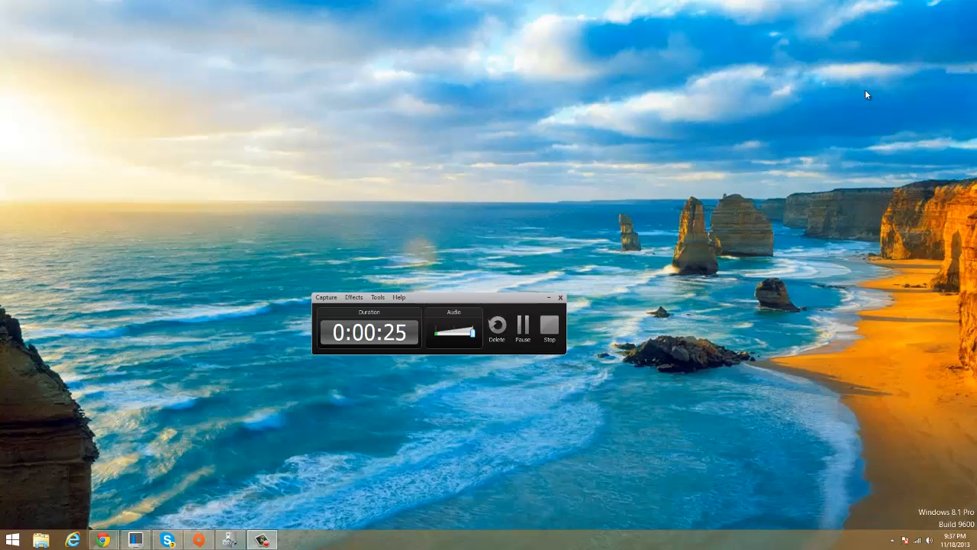
mouse_move(574, 88)
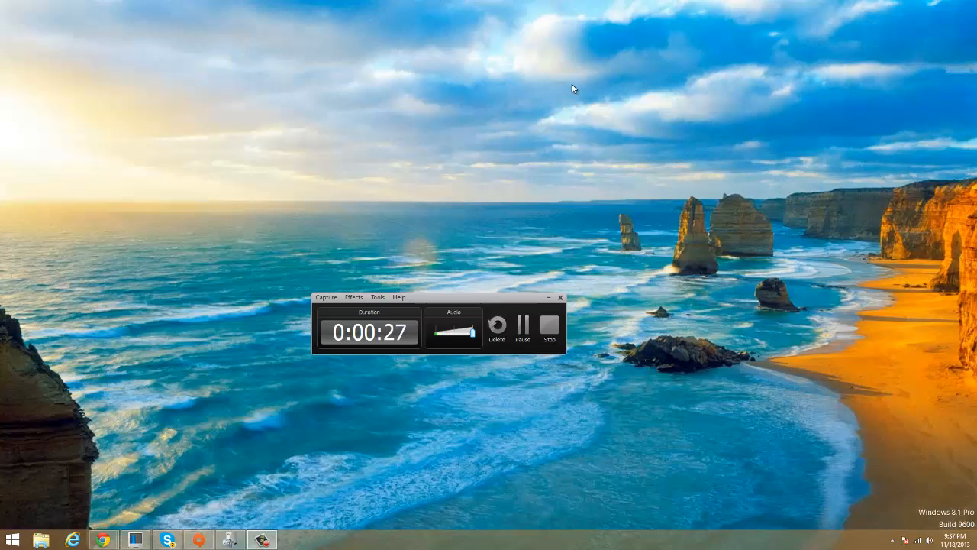
mouse_move(545, 304)
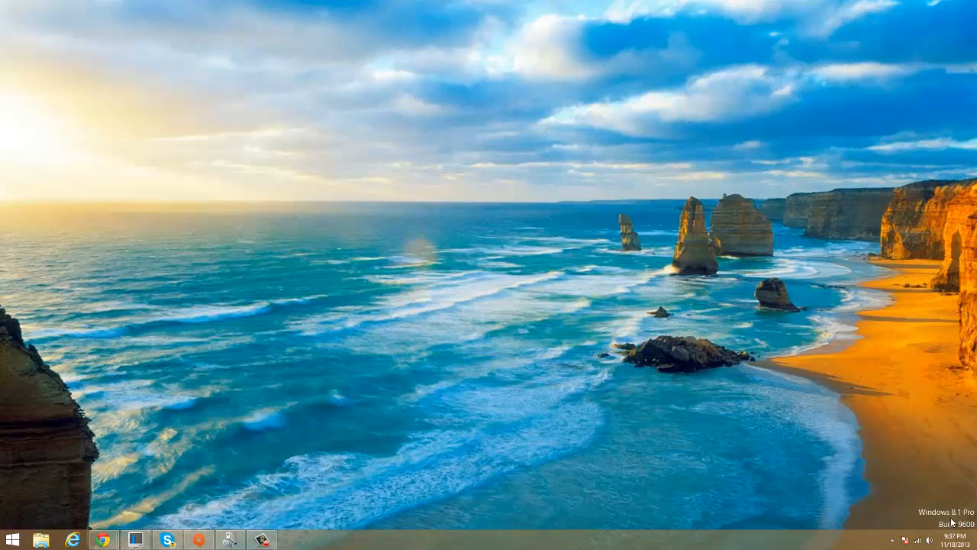
mouse_move(281, 455)
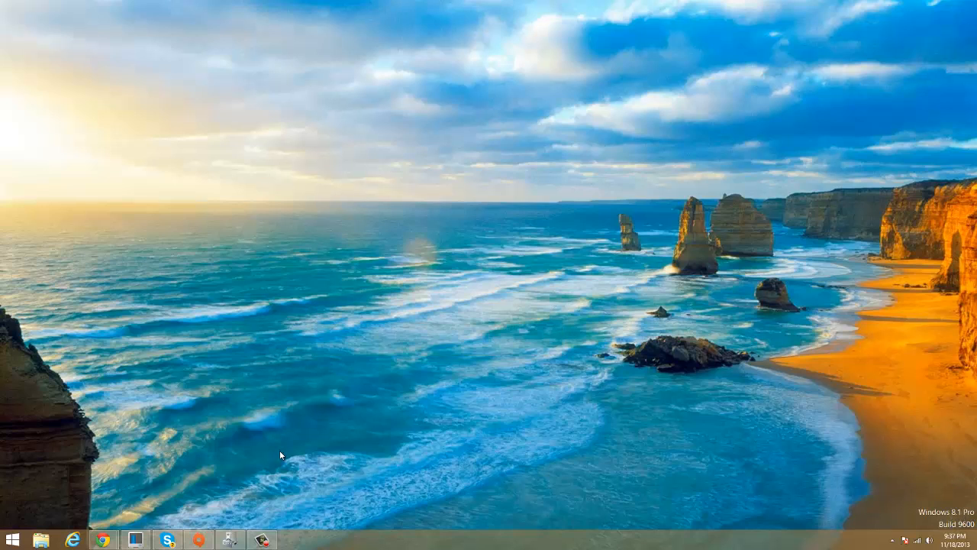
mouse_move(279, 394)
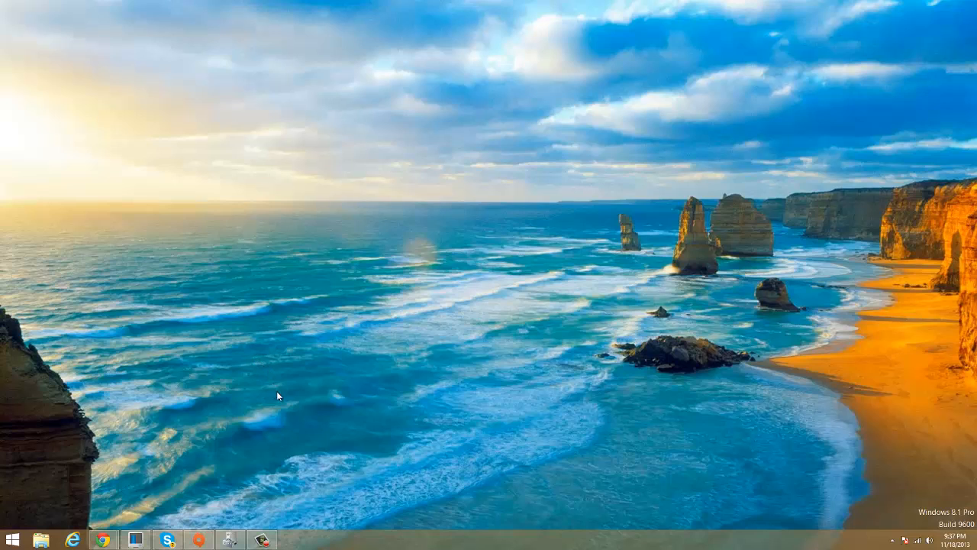
mouse_move(150, 505)
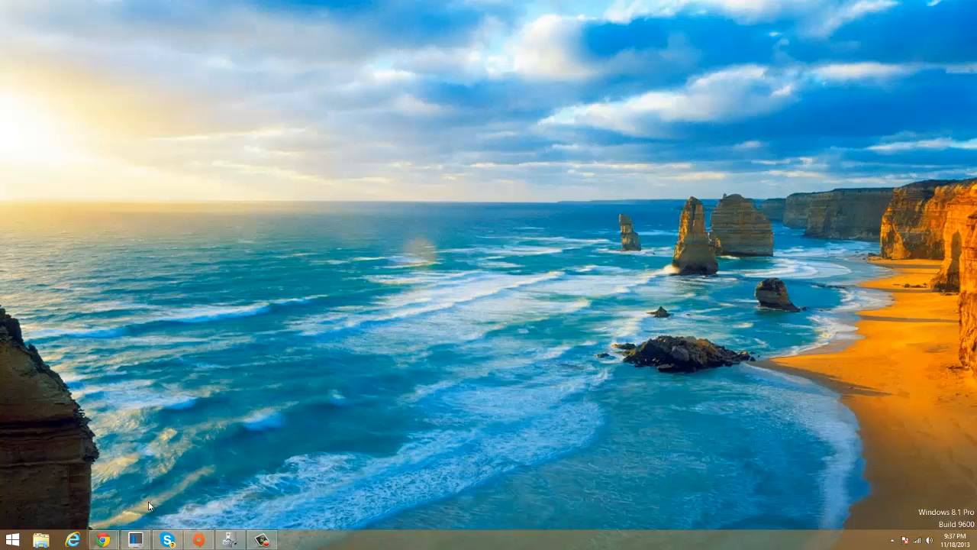
mouse_move(320, 436)
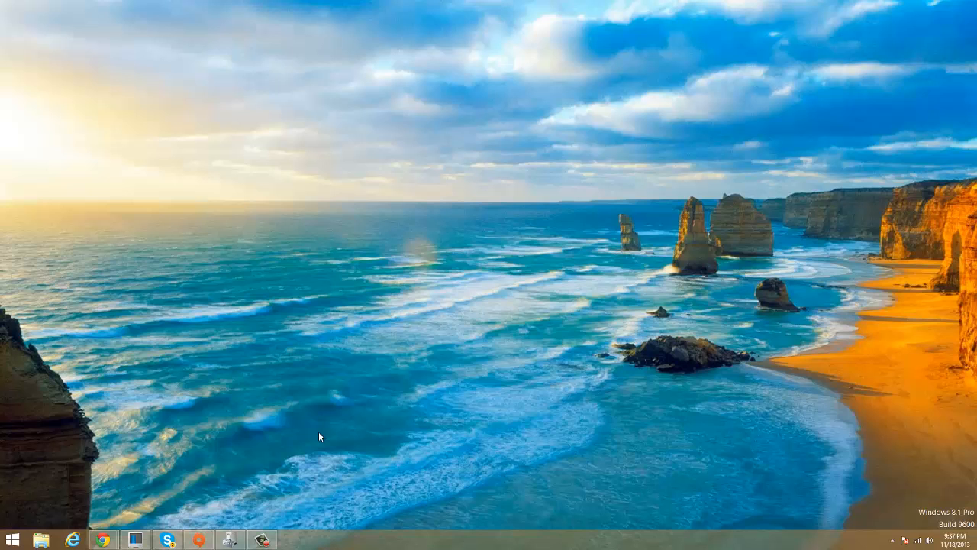
mouse_move(336, 477)
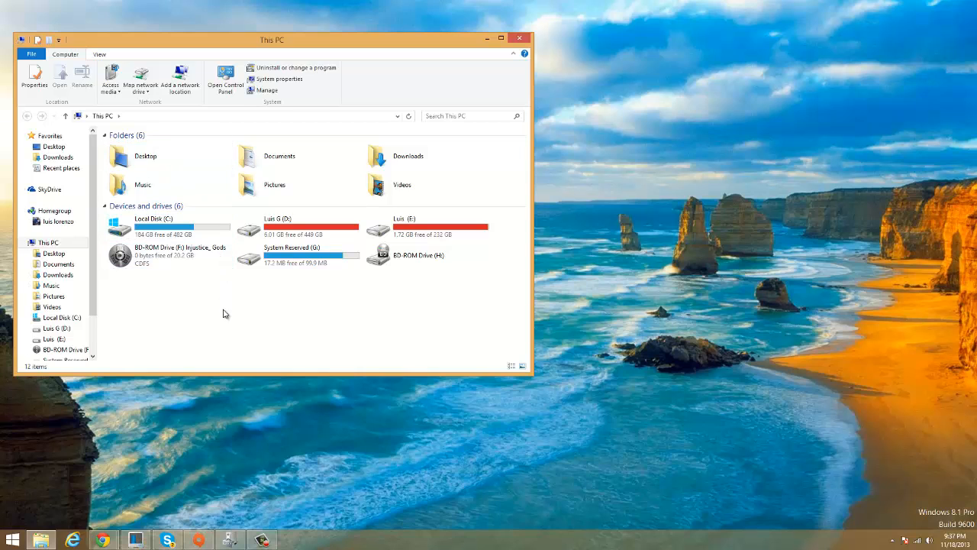
Go from This PC's System properties to Device Manager.
left_click(278, 78)
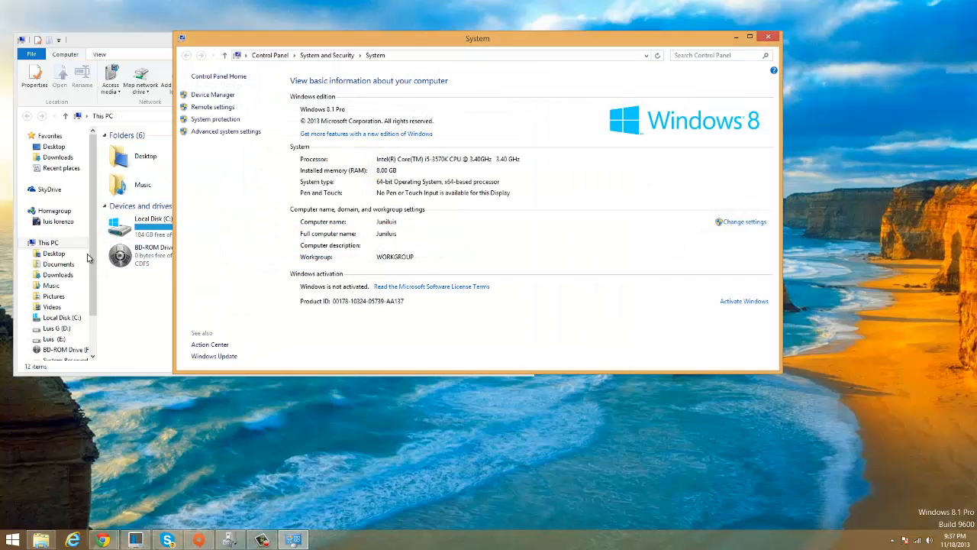
left_click(213, 94)
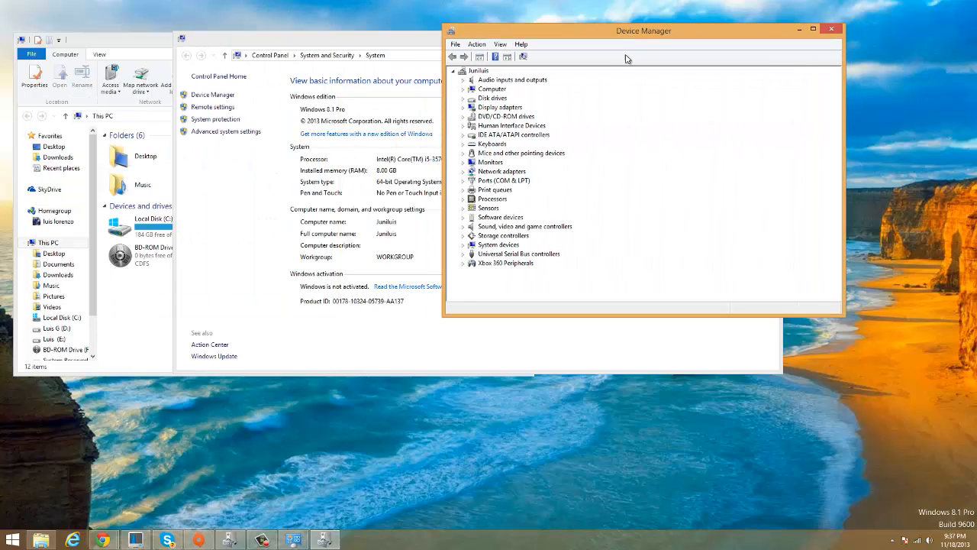
mouse_move(467, 266)
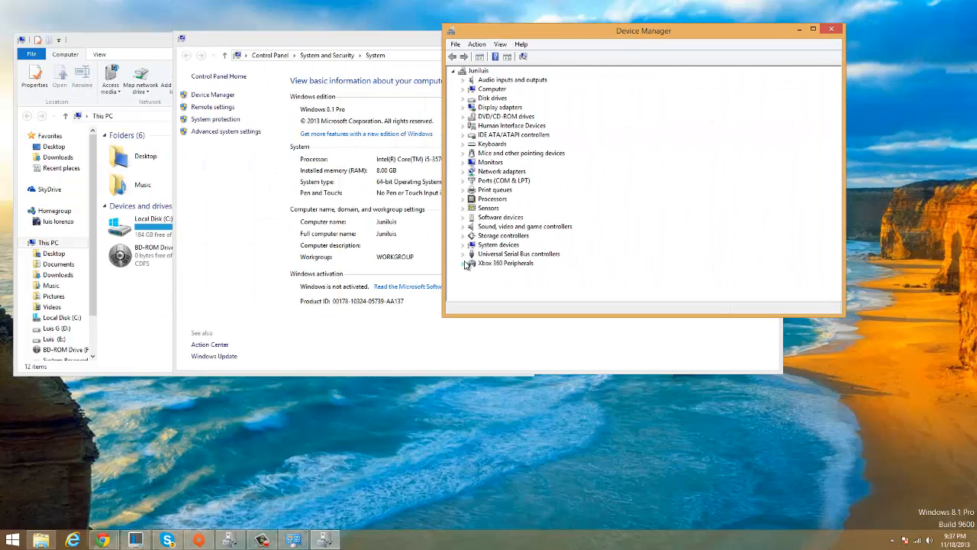
Scan the Xbox 360 receiver for hardware changes and decline the restart prompt.
right_click(507, 271)
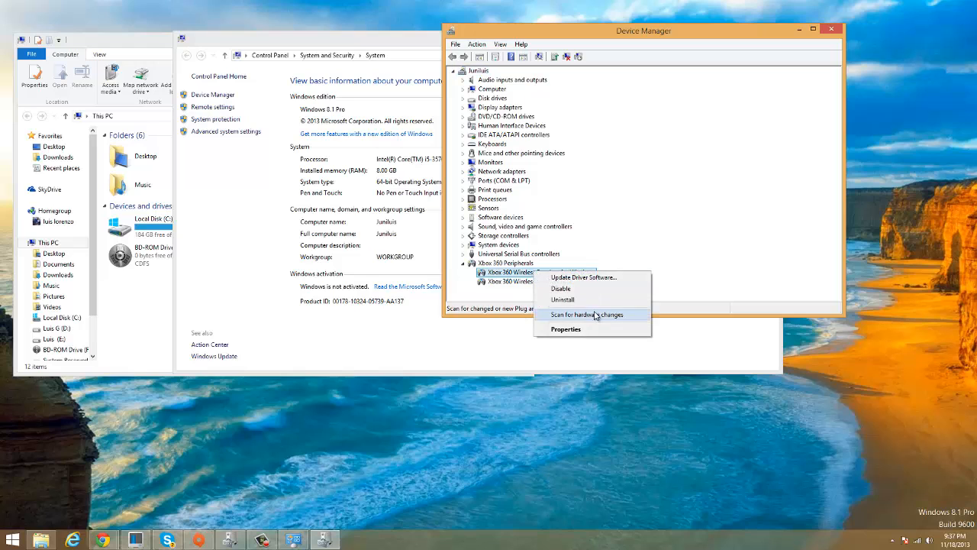
left_click(562, 299)
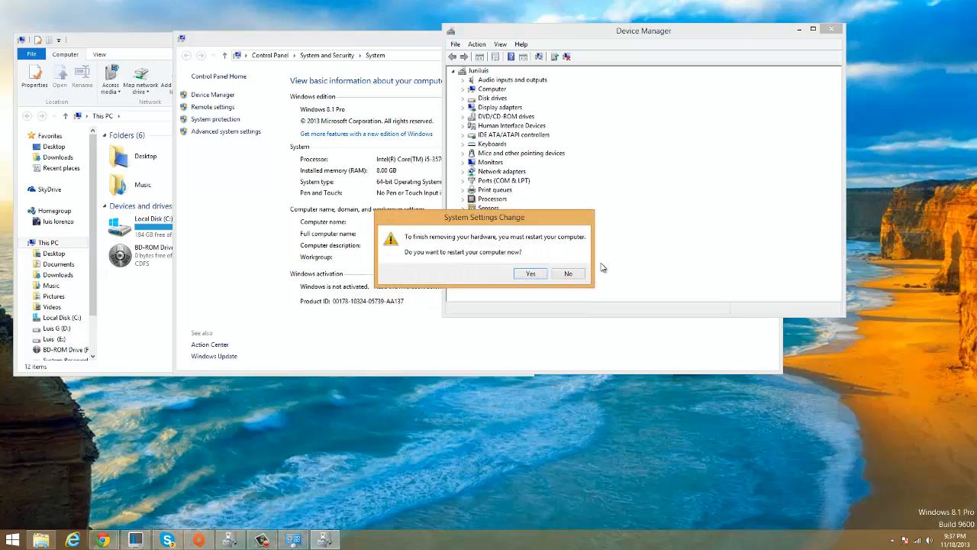
left_click(568, 273)
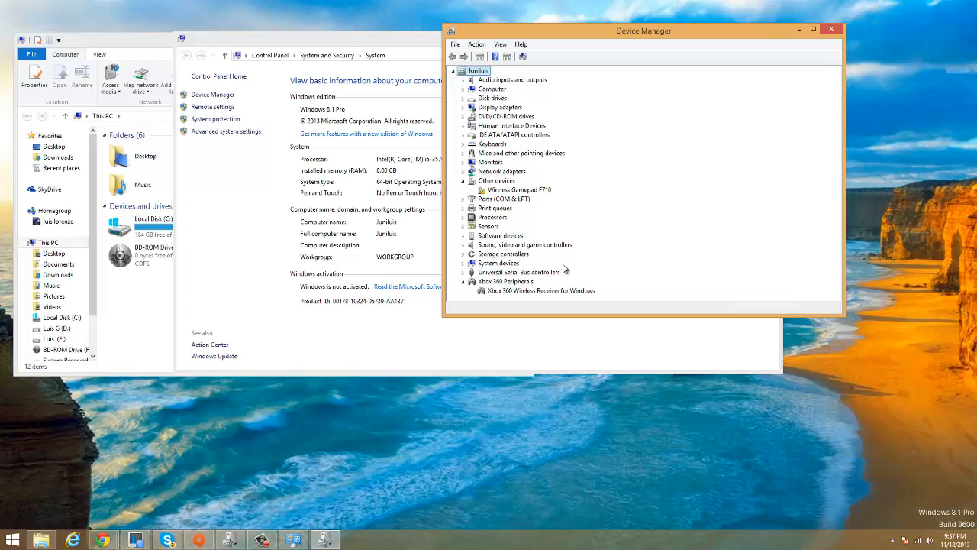
left_click(517, 189)
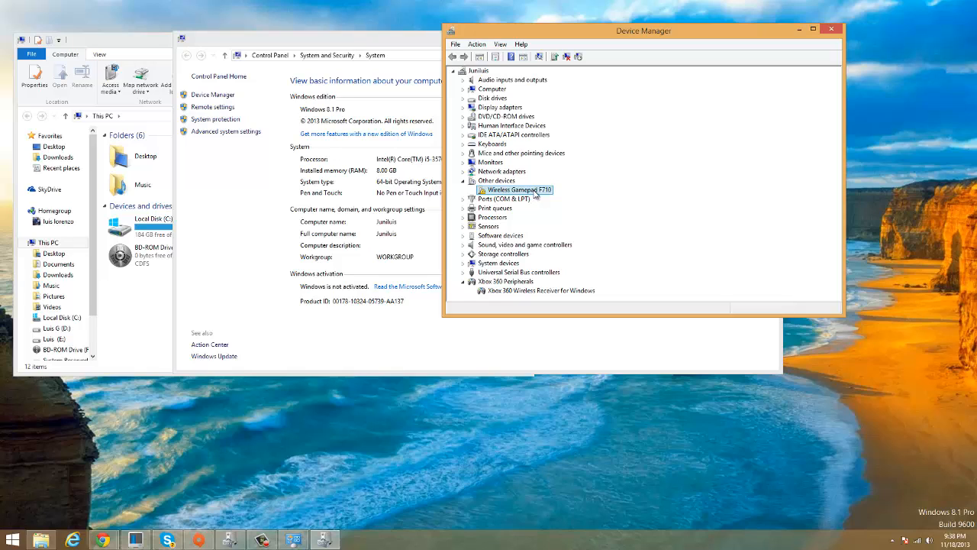
mouse_move(539, 201)
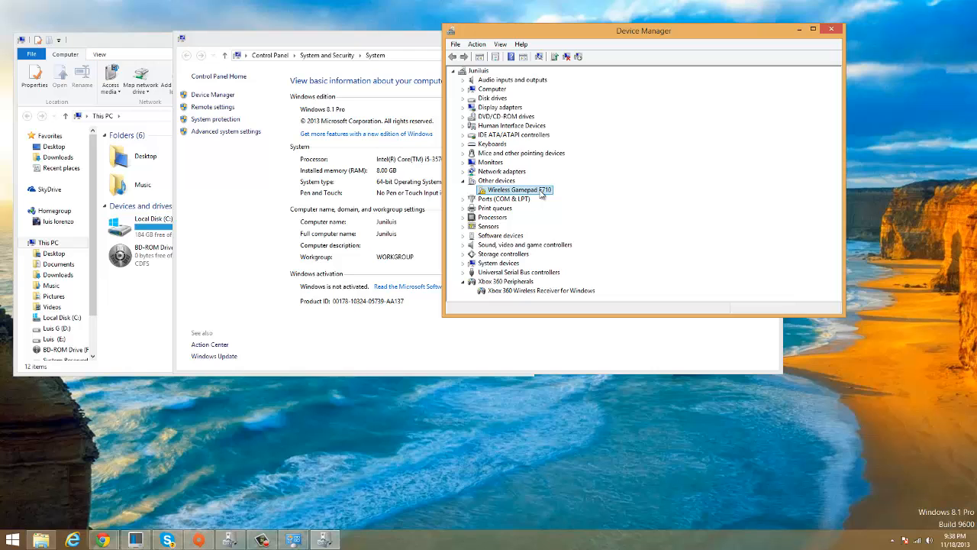
double_click(519, 189)
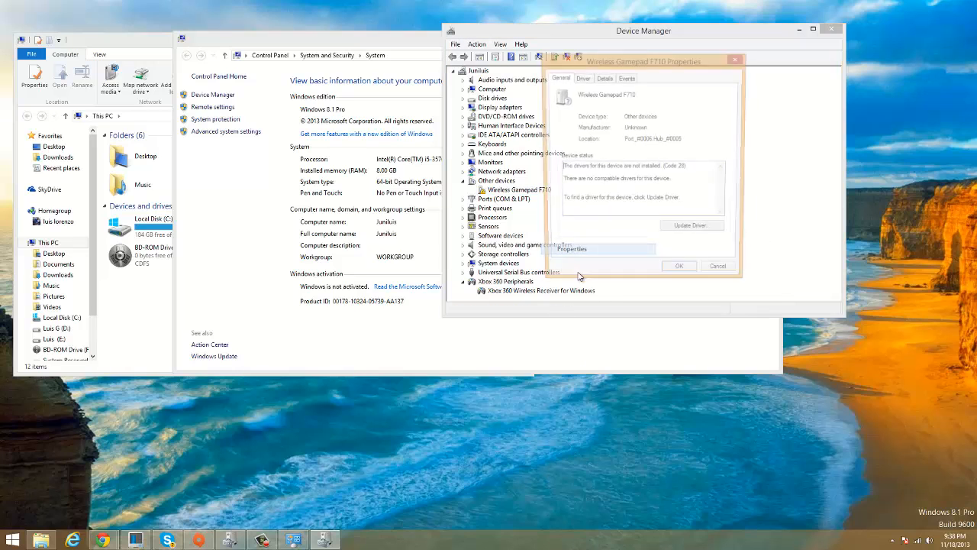
left_click(583, 77)
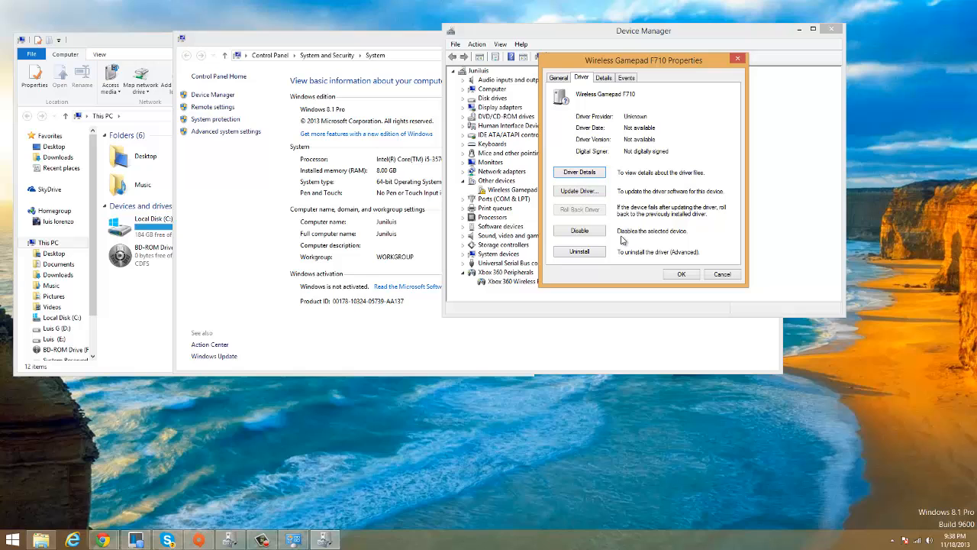
mouse_move(713, 333)
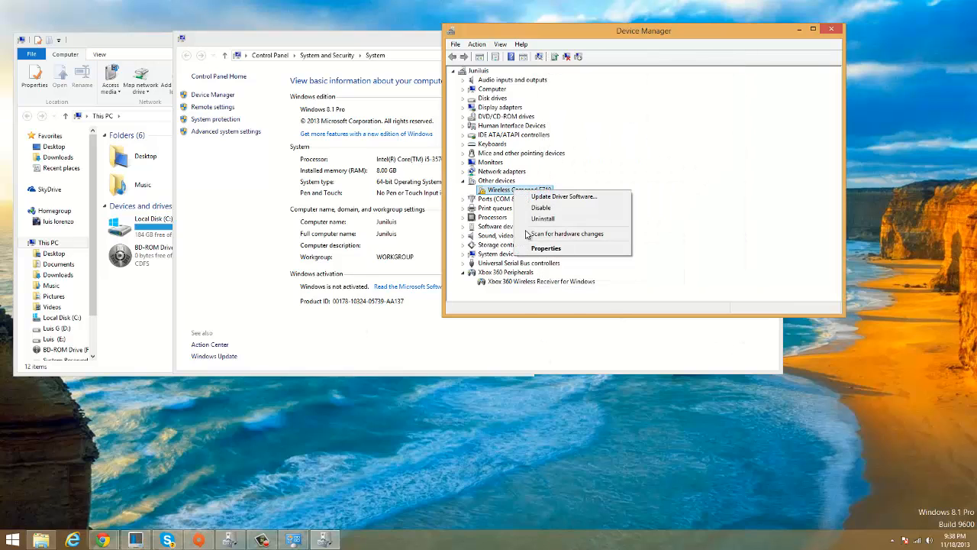
Update the F710 driver by browsing the computer and picking from a driver list.
left_click(564, 196)
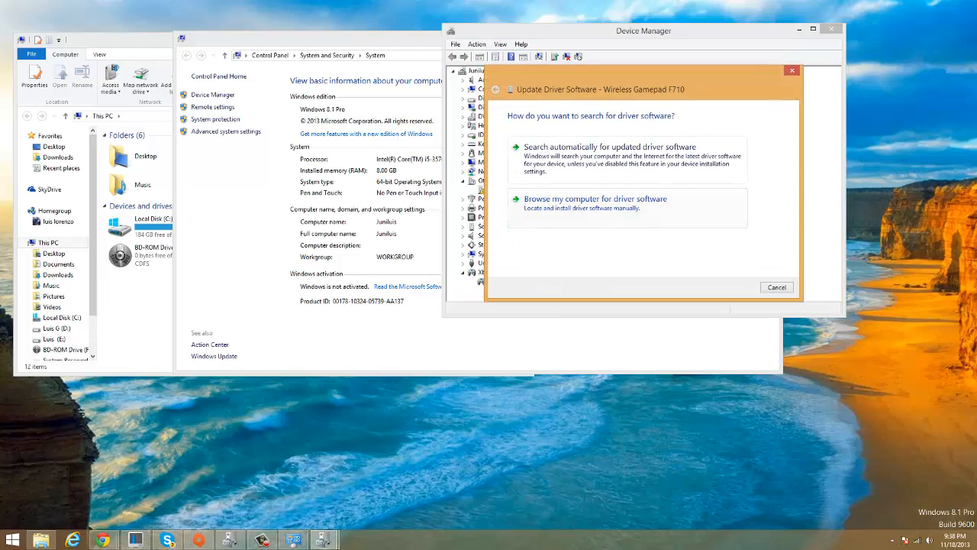
mouse_move(519, 227)
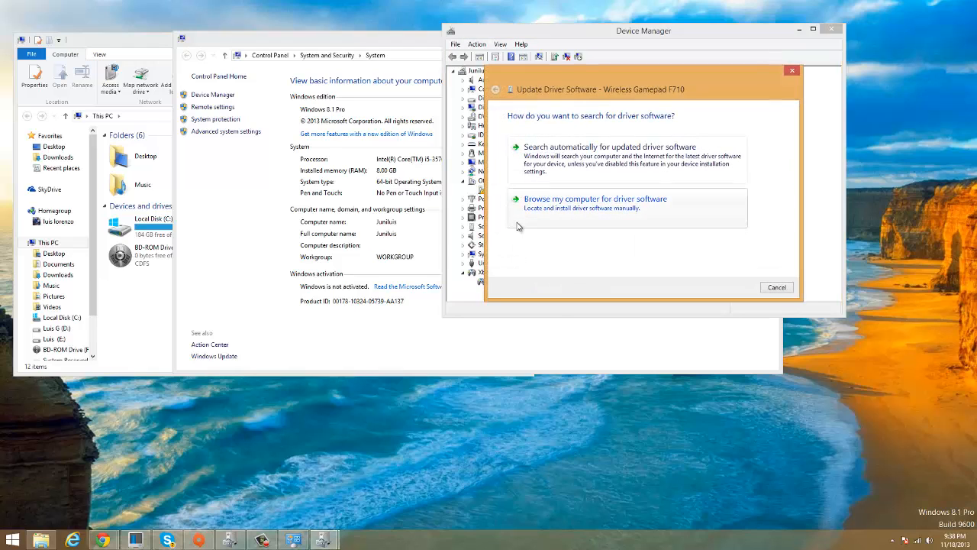
left_click(596, 198)
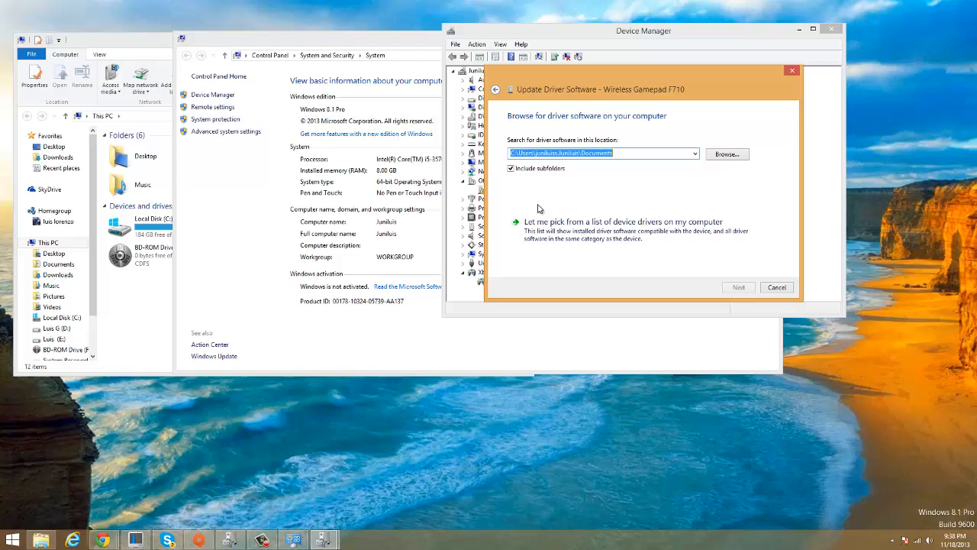
left_click(622, 221)
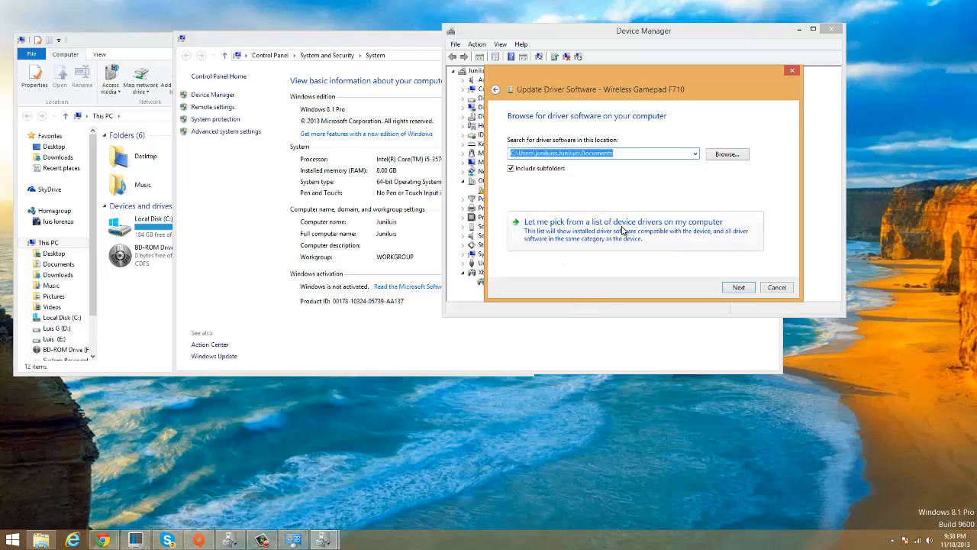
left_click(624, 221)
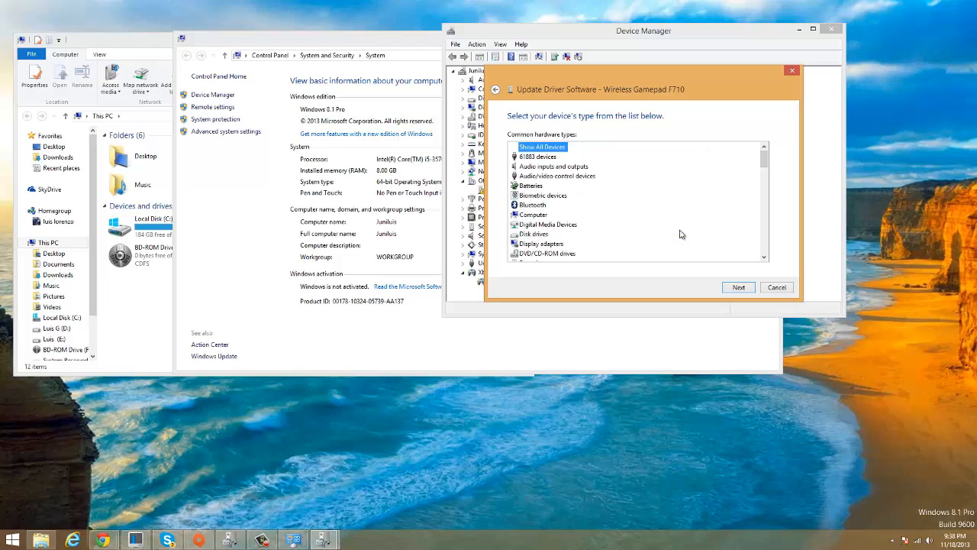
mouse_move(510, 189)
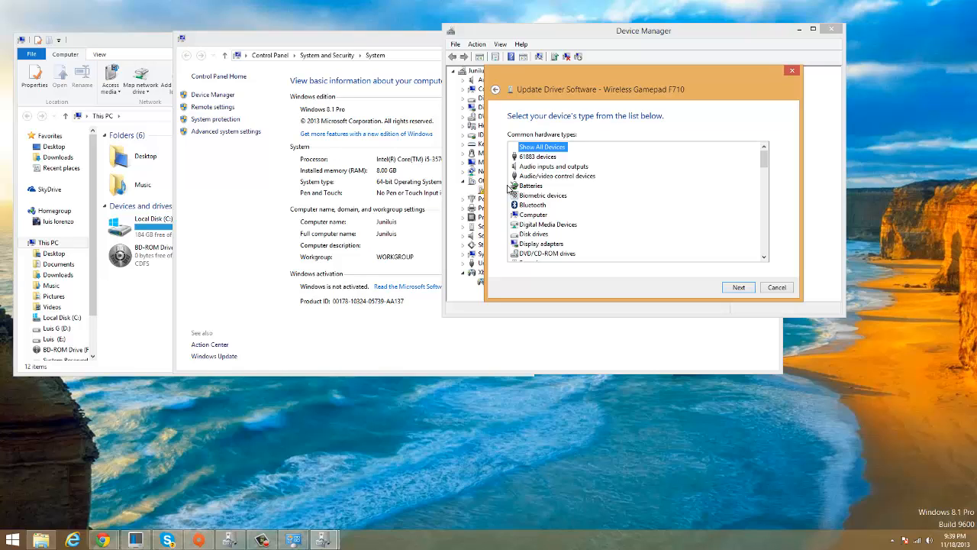
Pick Xbox 360 Peripherals from the bottom of the Common hardware types list.
scroll("down", 3)
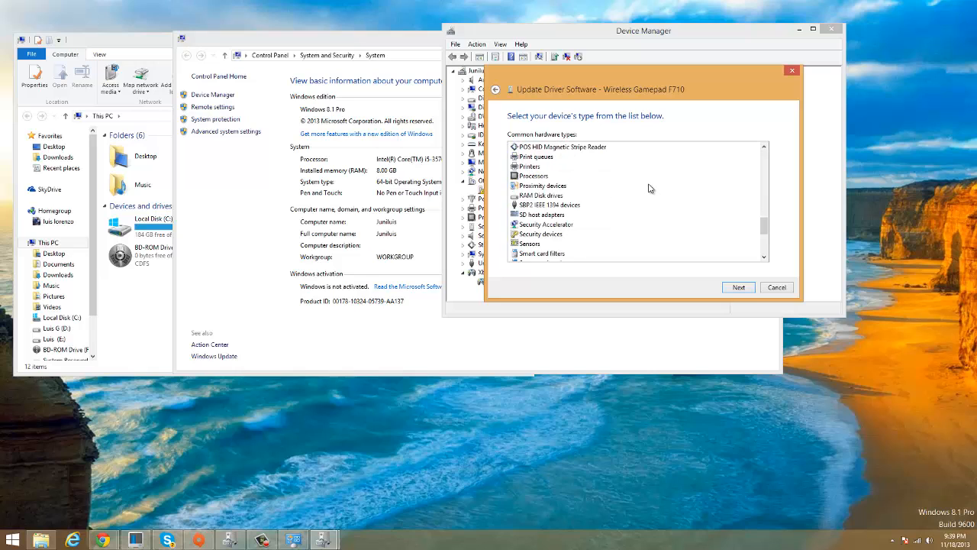
scroll("down", 3)
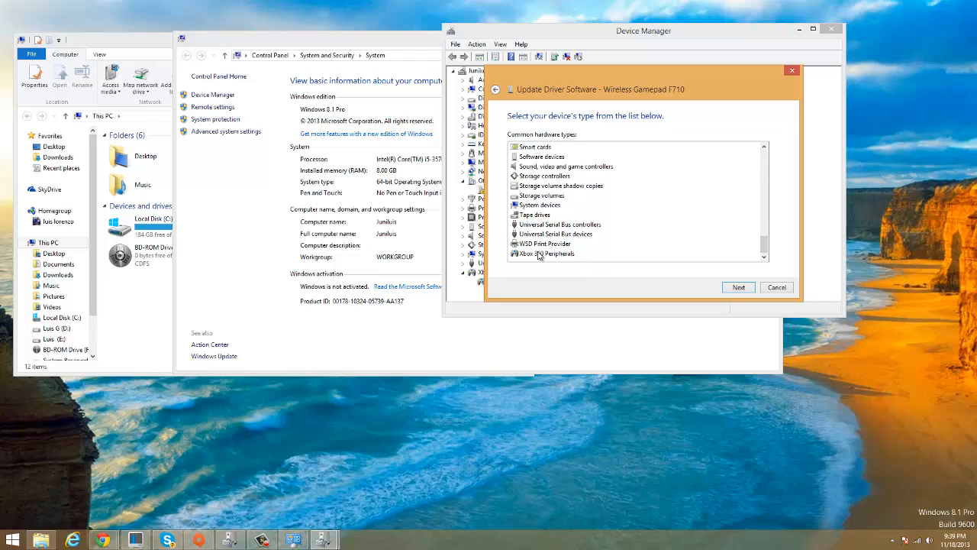
left_click(738, 287)
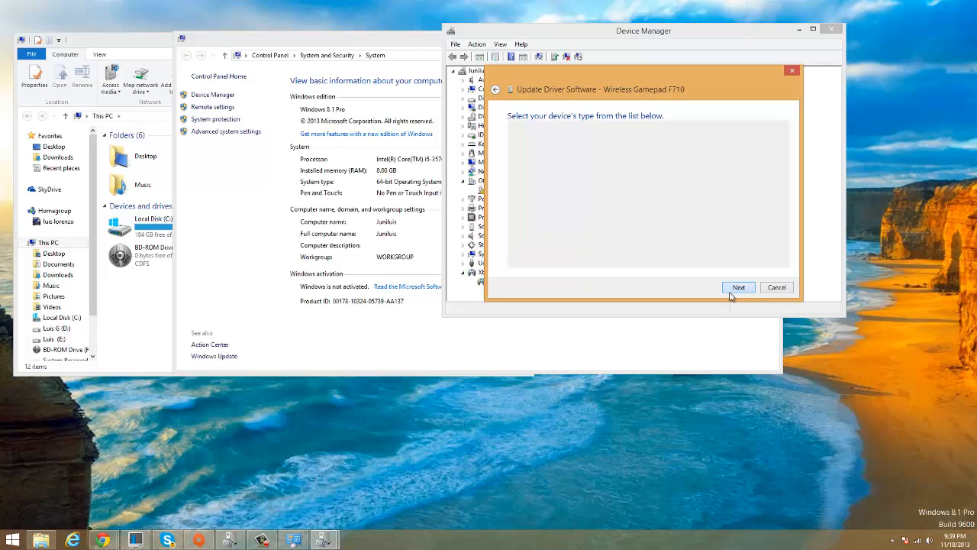
Select the Xbox 360 Wireless Receiver for Windows model and proceed to install.
left_click(737, 287)
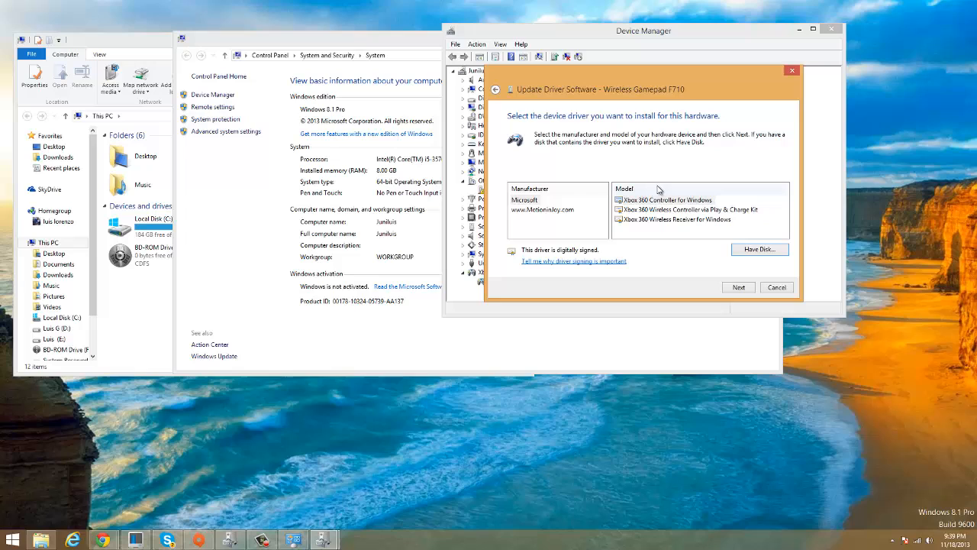
mouse_move(639, 209)
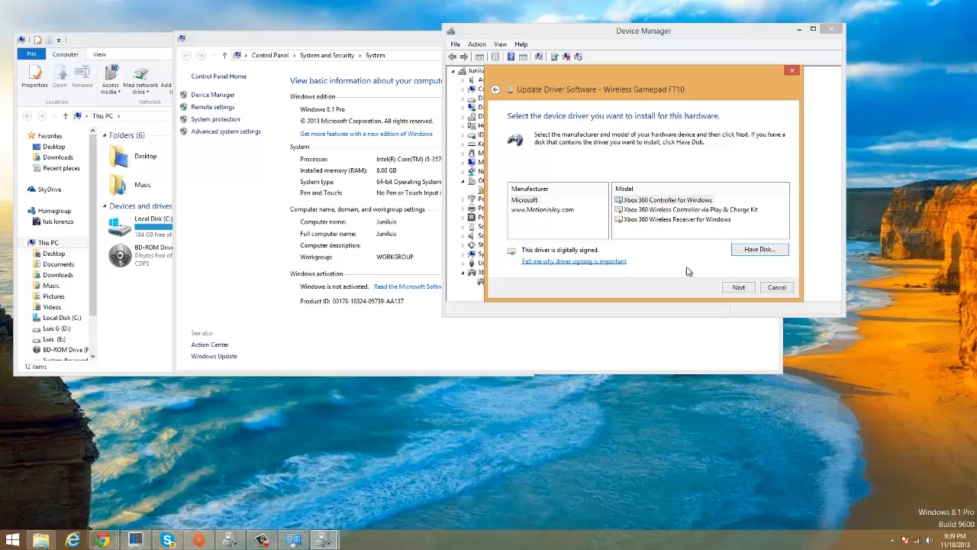
left_click(677, 219)
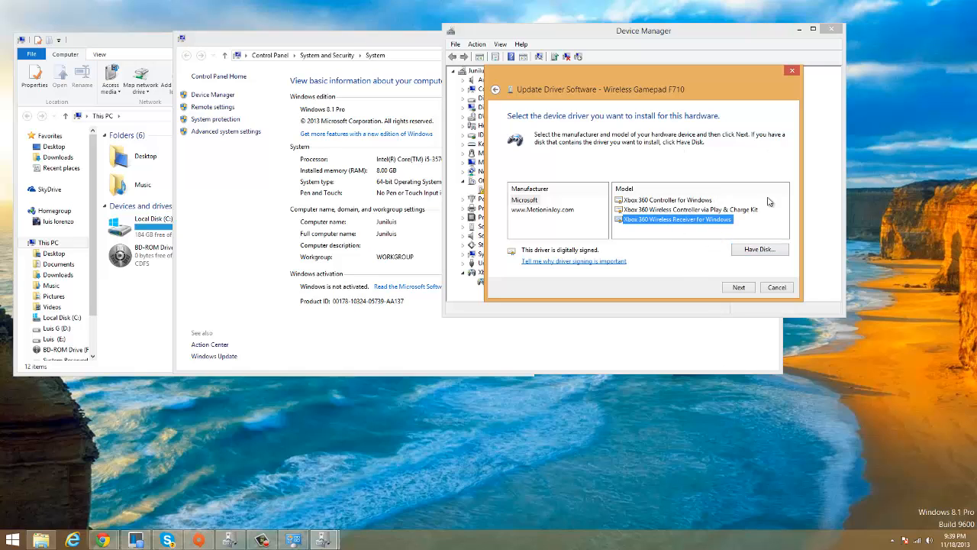
left_click(737, 286)
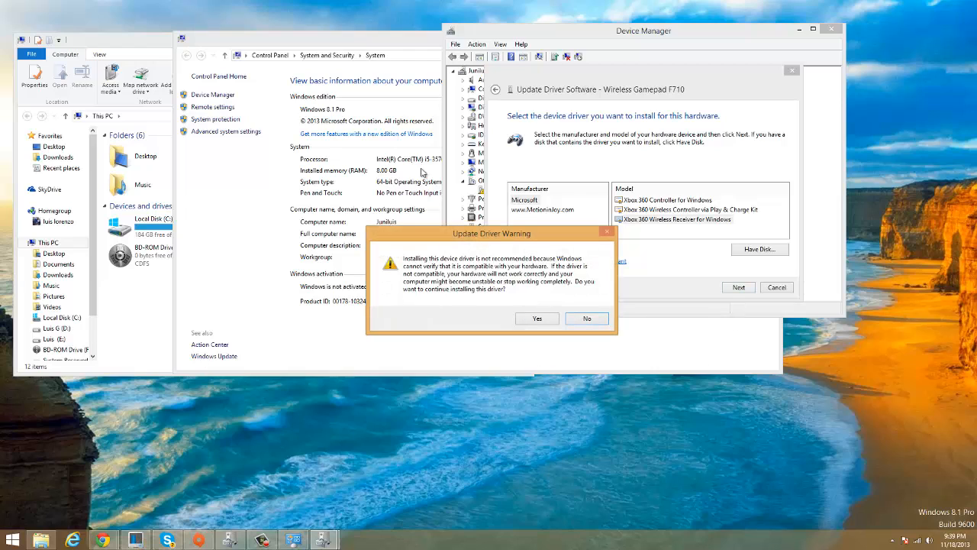
mouse_move(568, 361)
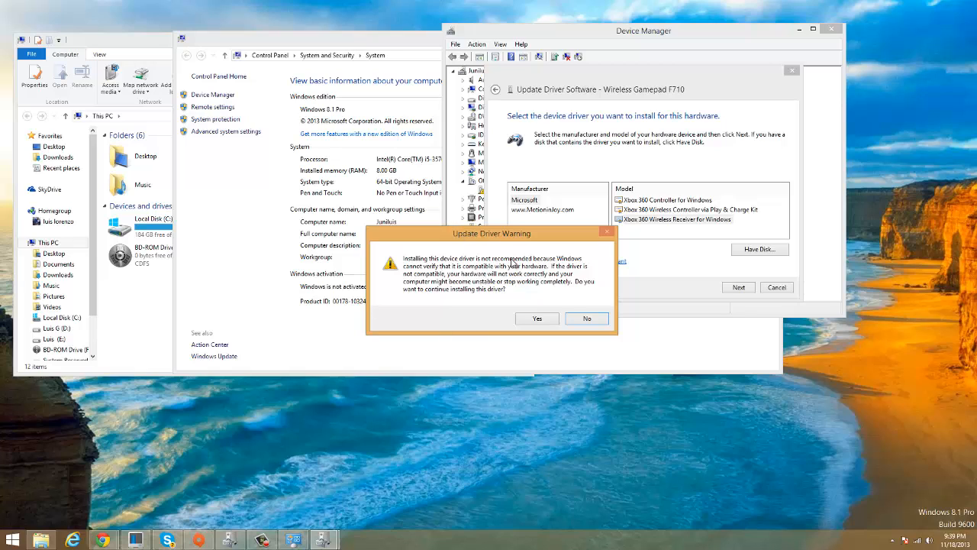
mouse_move(792, 495)
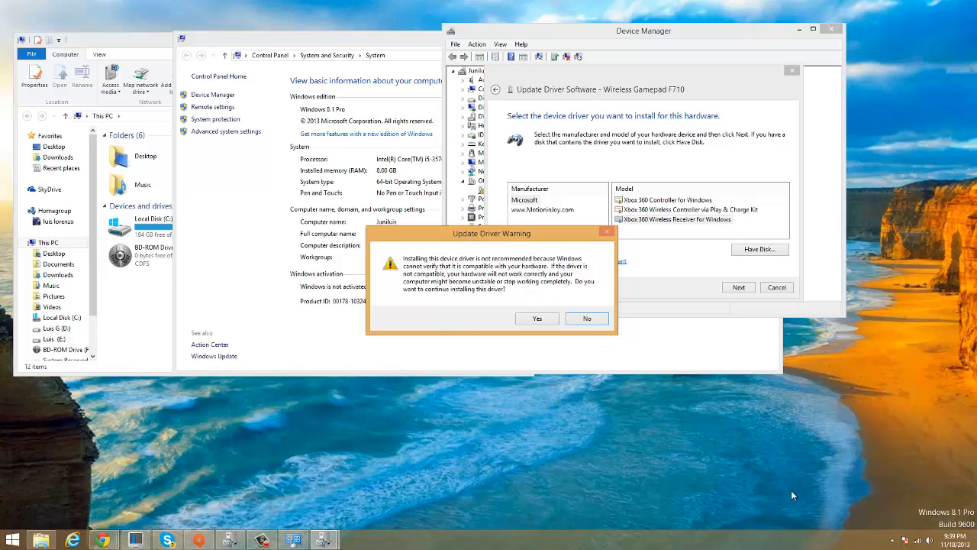
Accept the unverified-driver warning and close the wizard once installation succeeds.
left_click(537, 318)
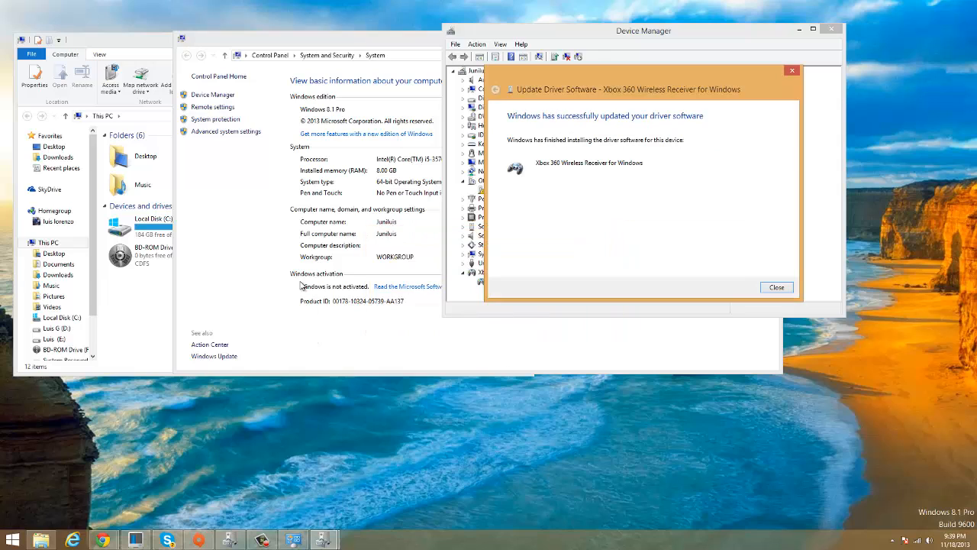
mouse_move(622, 135)
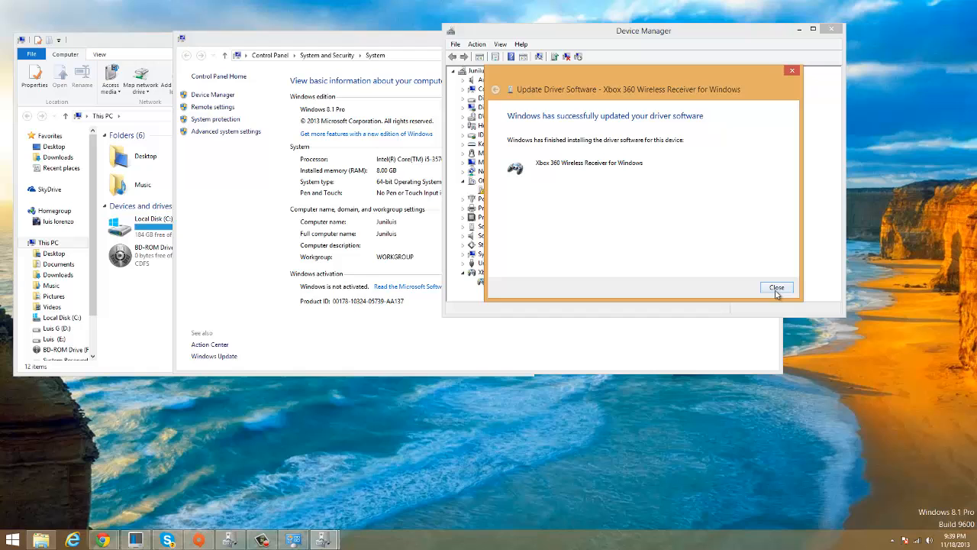
left_click(777, 287)
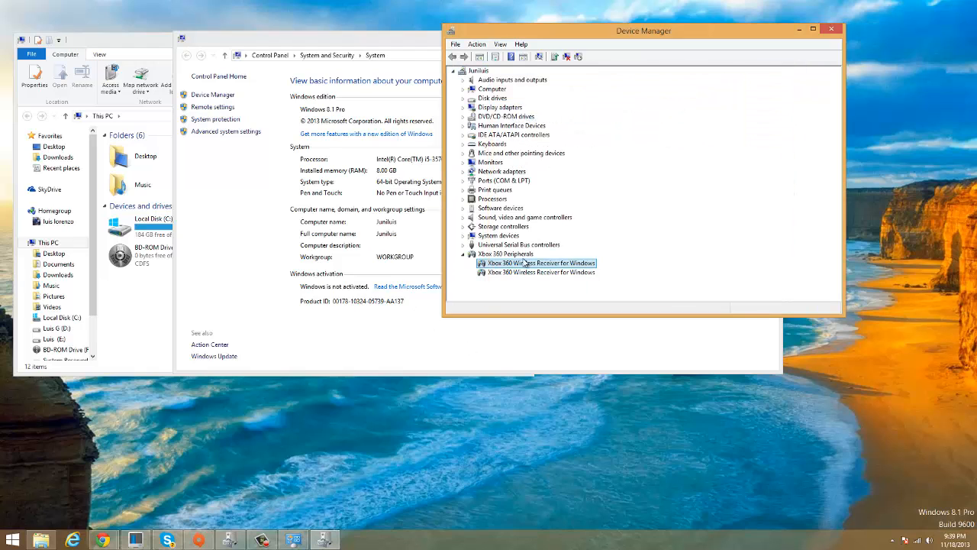
mouse_move(534, 264)
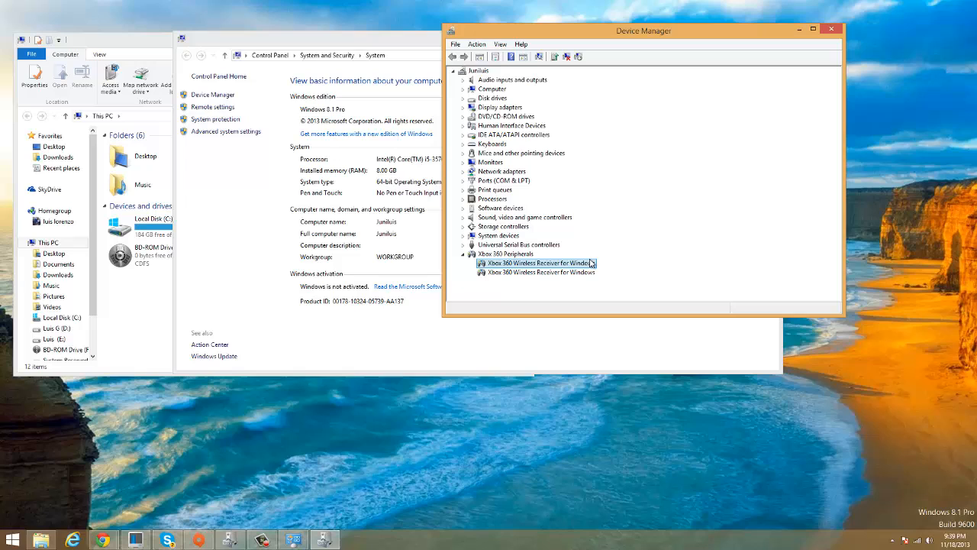
mouse_move(593, 282)
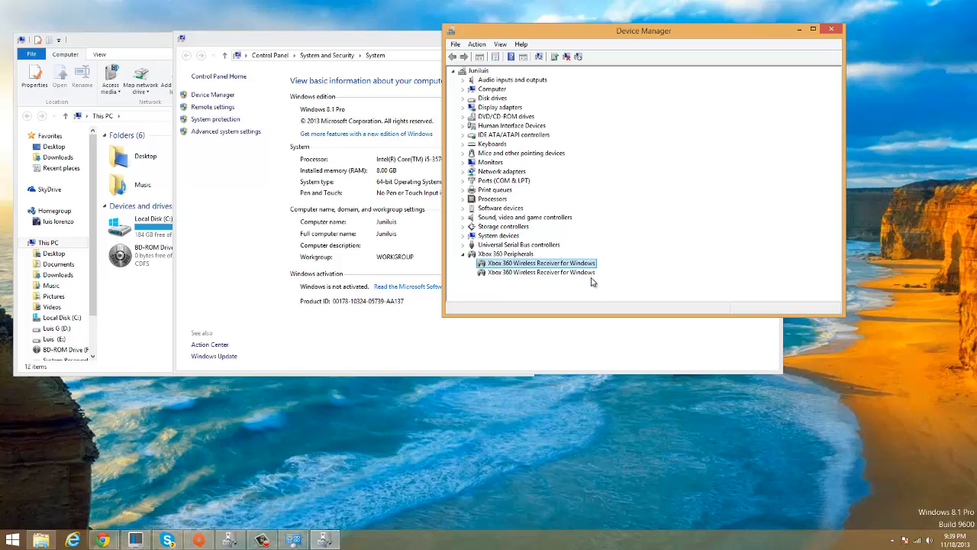
mouse_move(608, 298)
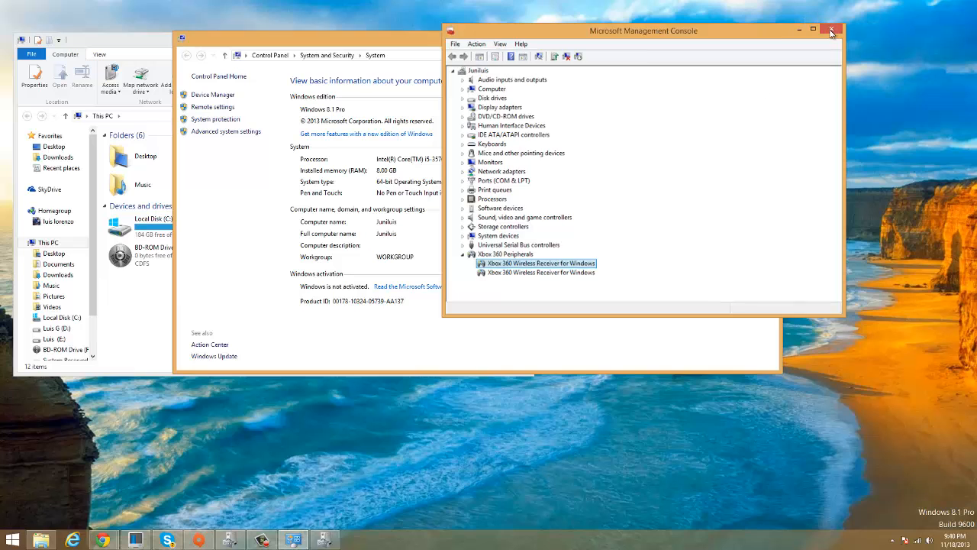
Close the Device Manager and This PC windows.
left_click(831, 31)
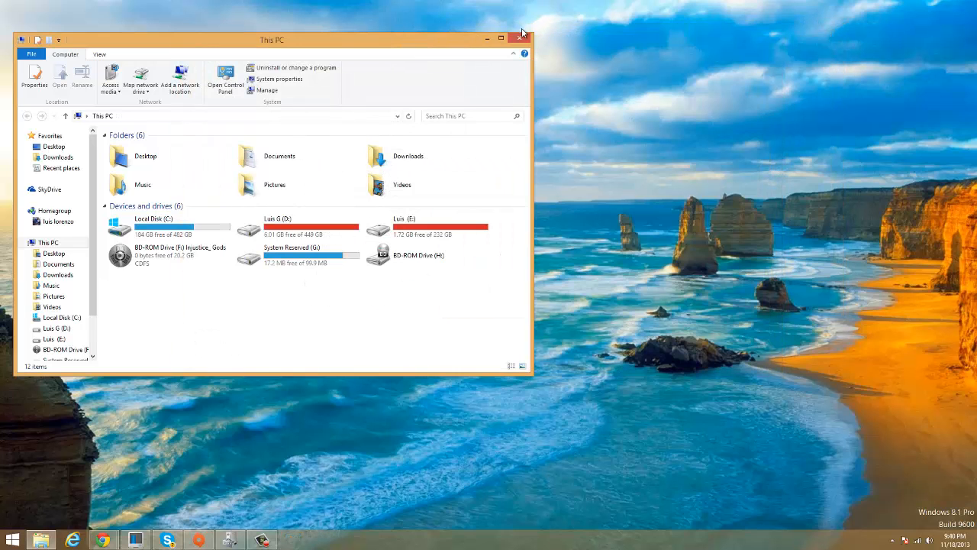
left_click(522, 39)
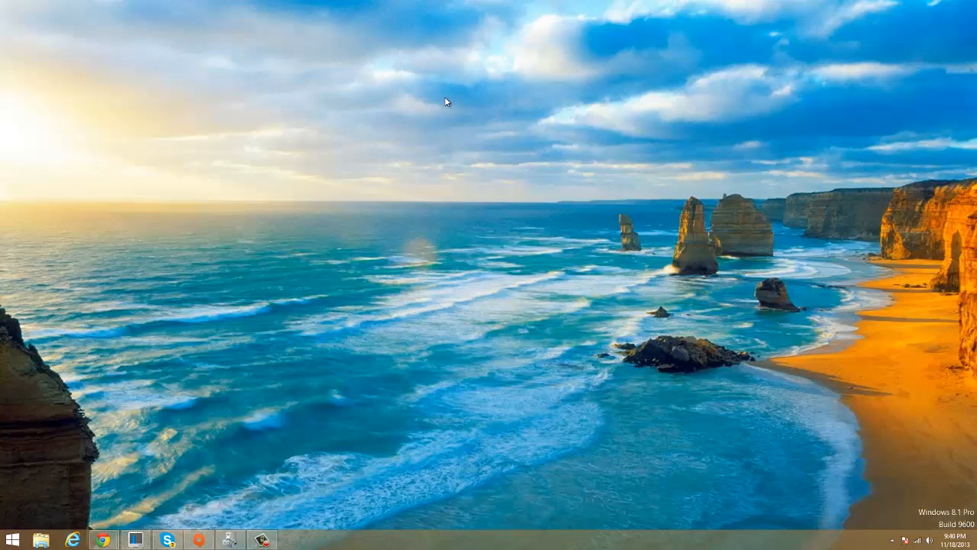
mouse_move(290, 420)
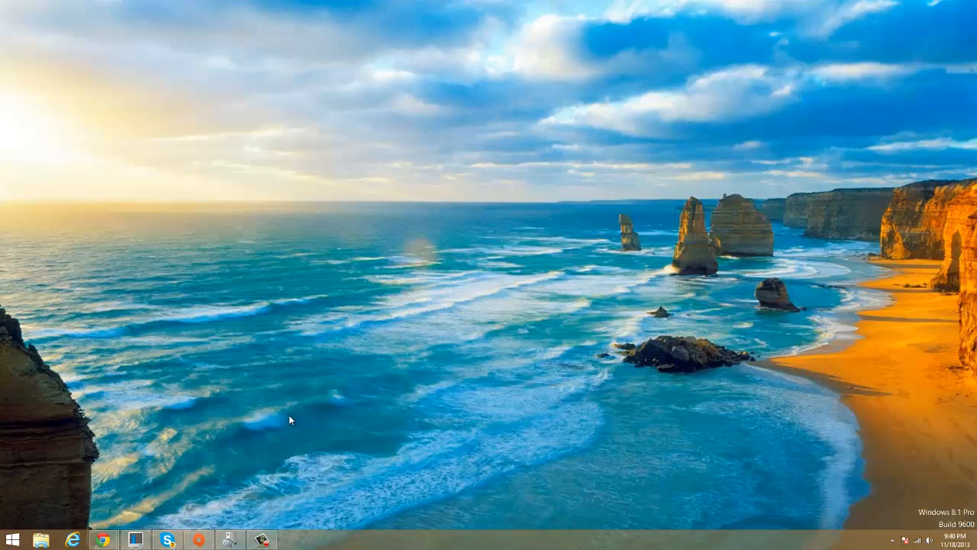